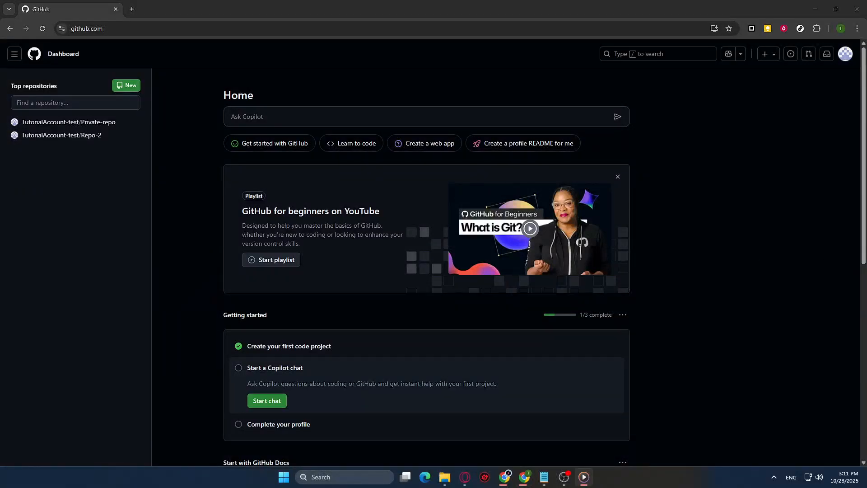
{"action": "mouse_move", "coordinate": [604, 249]}
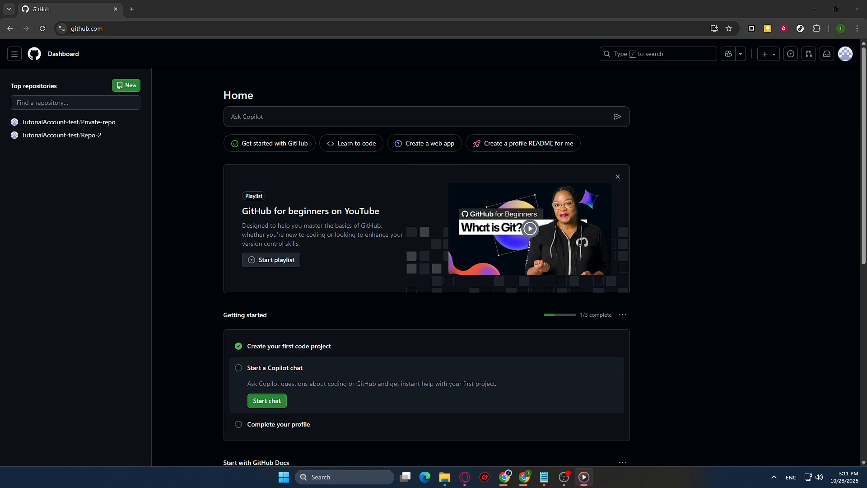
- Go to the signed-in account's Repositories list from the avatar menu
{"action": "left_click", "coordinate": [845, 53]}
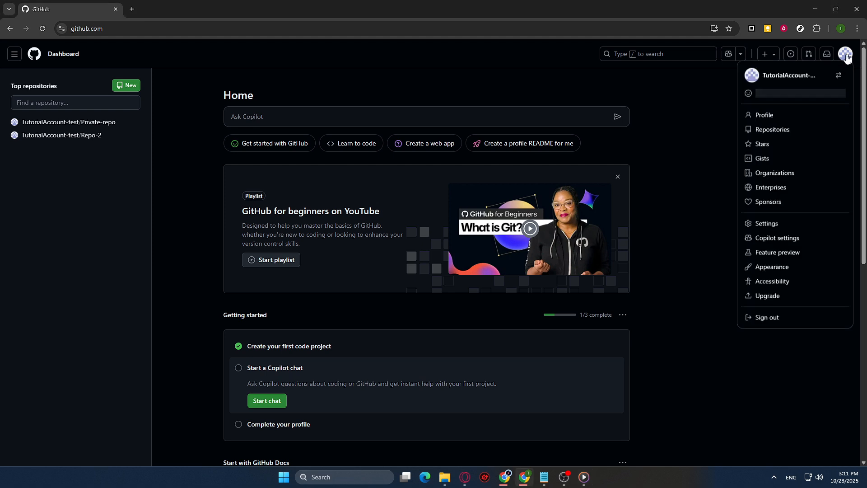
{"action": "mouse_move", "coordinate": [772, 132]}
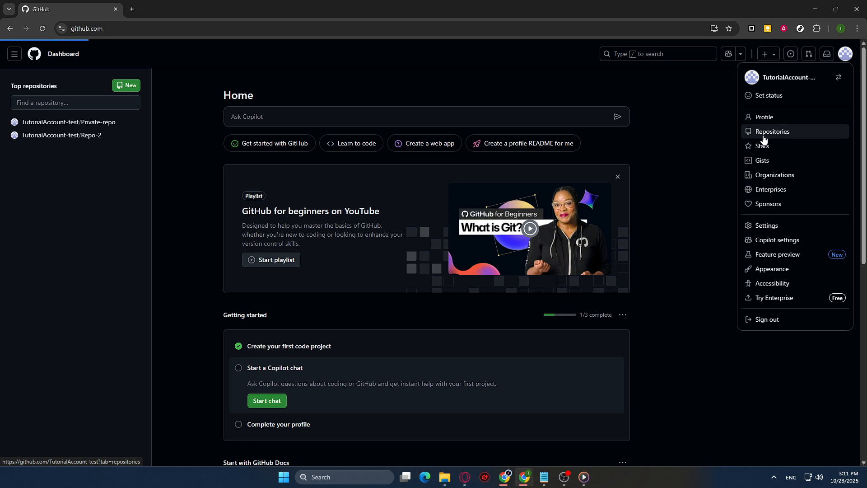
{"action": "left_click", "coordinate": [771, 132]}
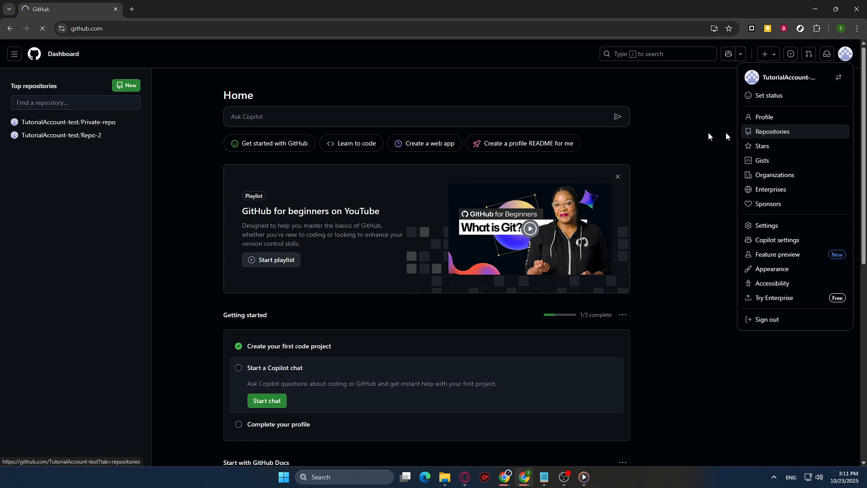
- Open the Private-repo repository from the repositories list
{"action": "left_click", "coordinate": [771, 132]}
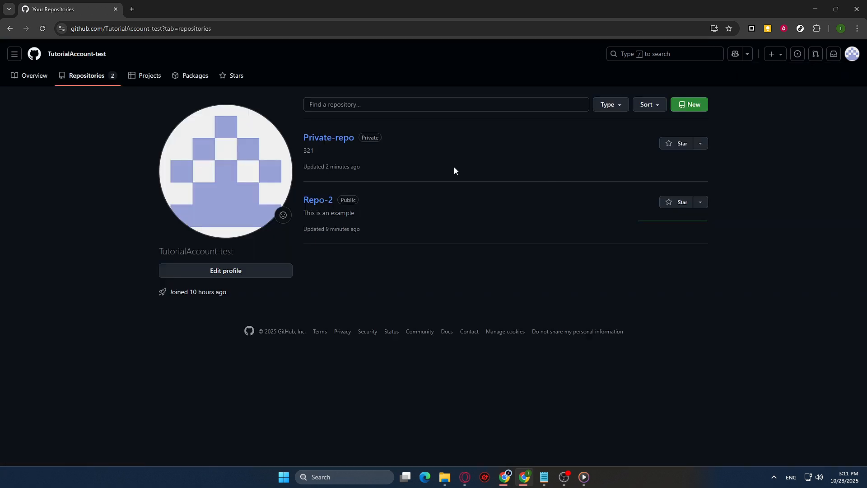
{"action": "mouse_move", "coordinate": [410, 148]}
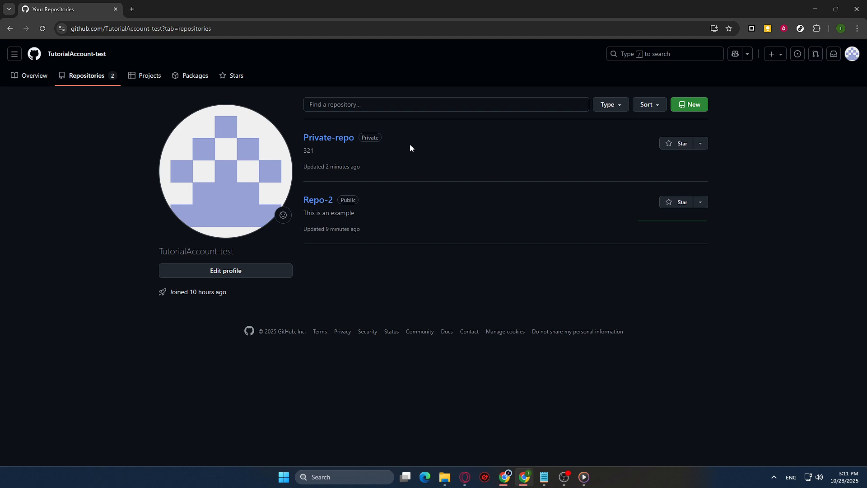
{"action": "mouse_move", "coordinate": [367, 138]}
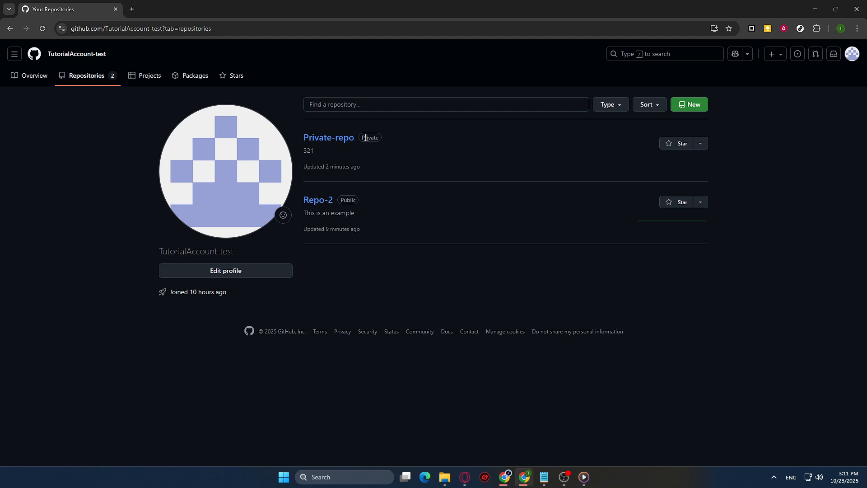
{"action": "mouse_move", "coordinate": [329, 137]}
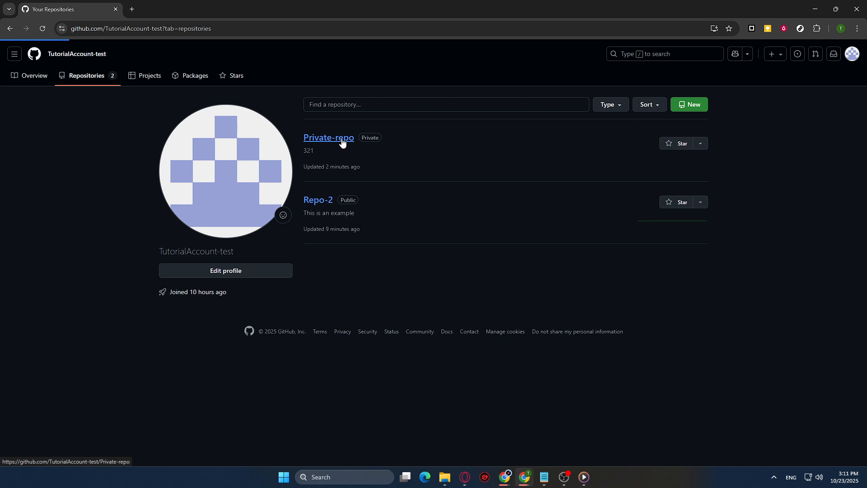
{"action": "left_click", "coordinate": [328, 137]}
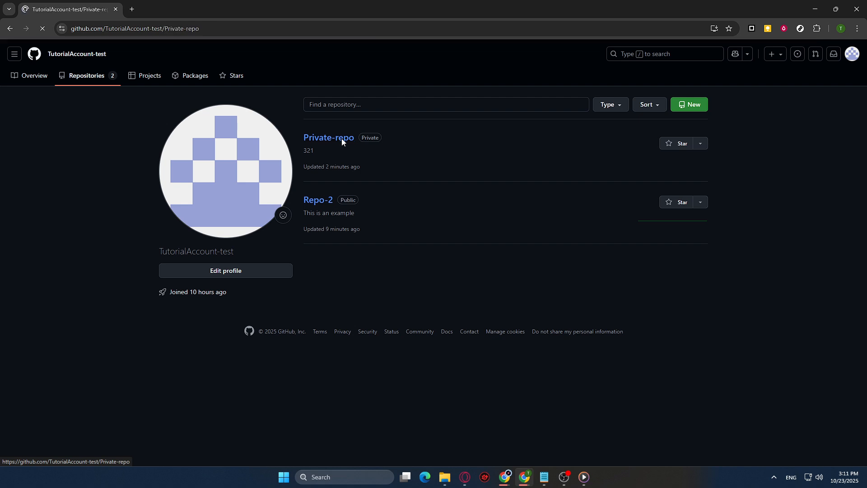
- Open Private-repo's Settings, landing on the General section
{"action": "left_click", "coordinate": [328, 137]}
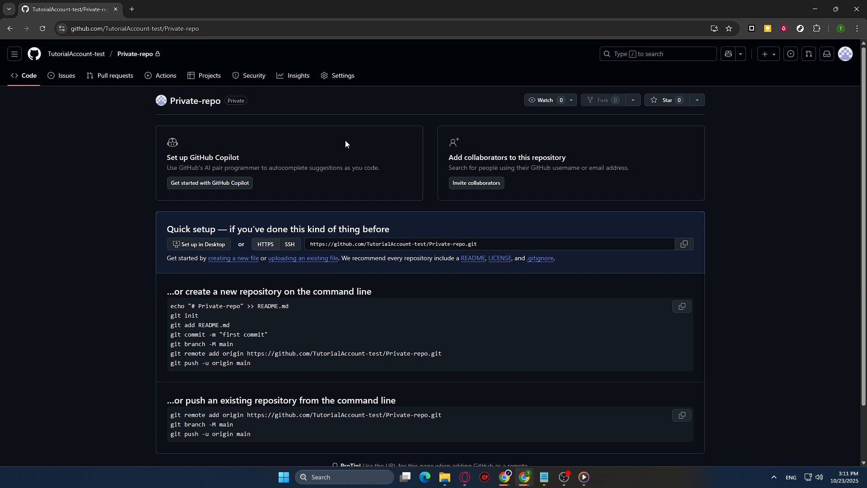
{"action": "mouse_move", "coordinate": [176, 109]}
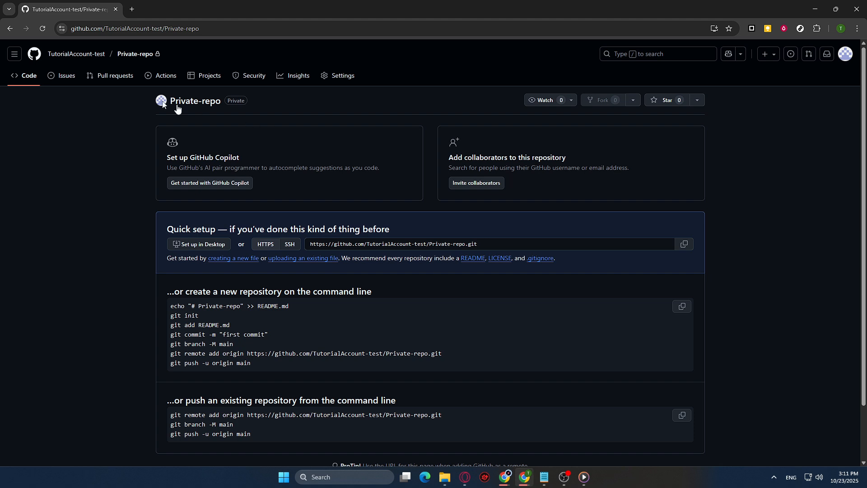
{"action": "mouse_move", "coordinate": [253, 76]}
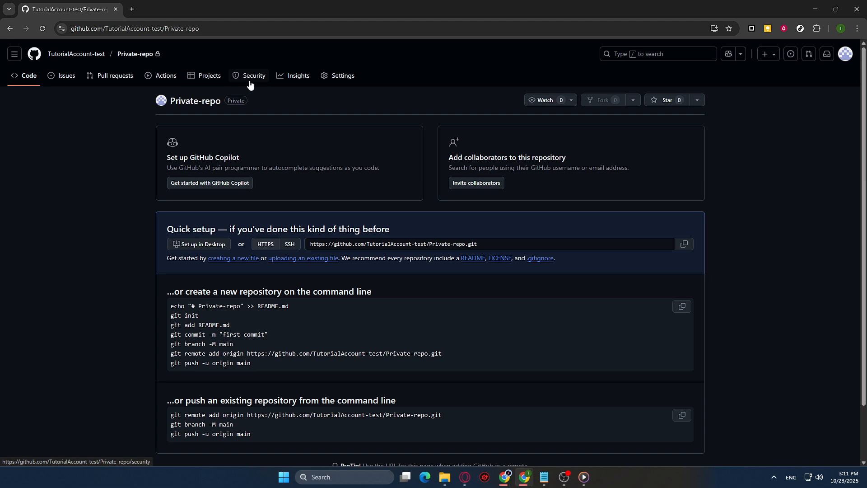
{"action": "mouse_move", "coordinate": [341, 75]}
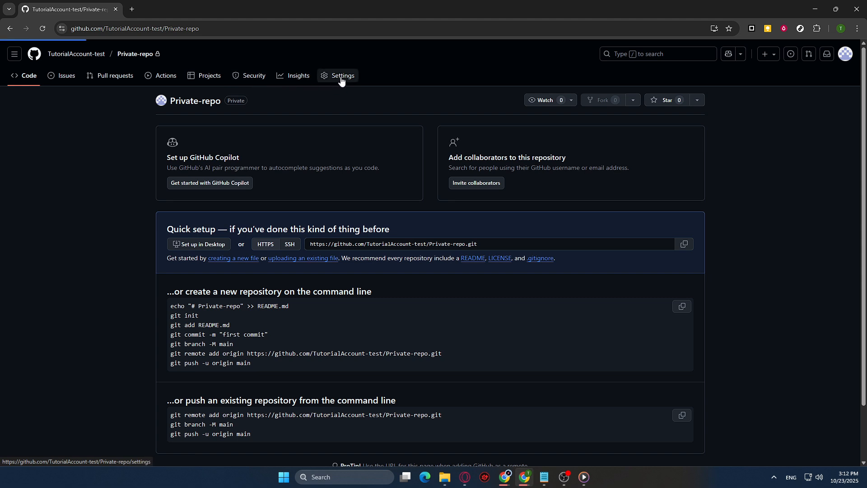
{"action": "left_click", "coordinate": [341, 76]}
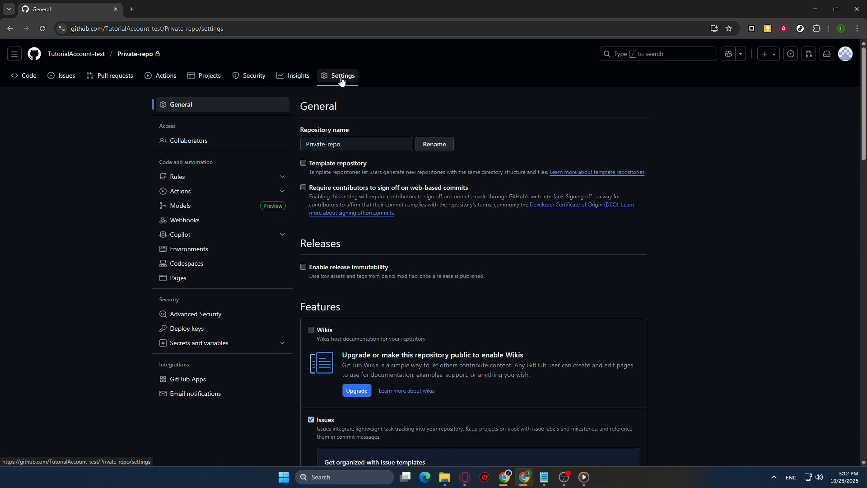
{"action": "mouse_move", "coordinate": [311, 91]}
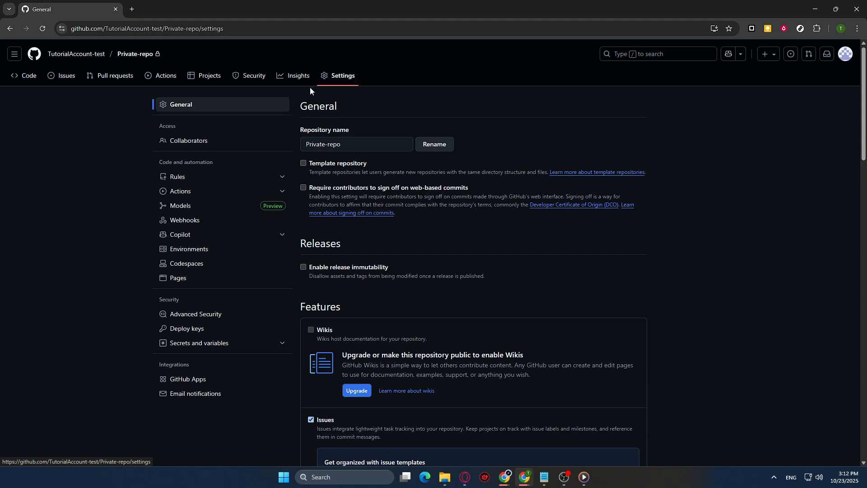
{"action": "mouse_move", "coordinate": [216, 252]}
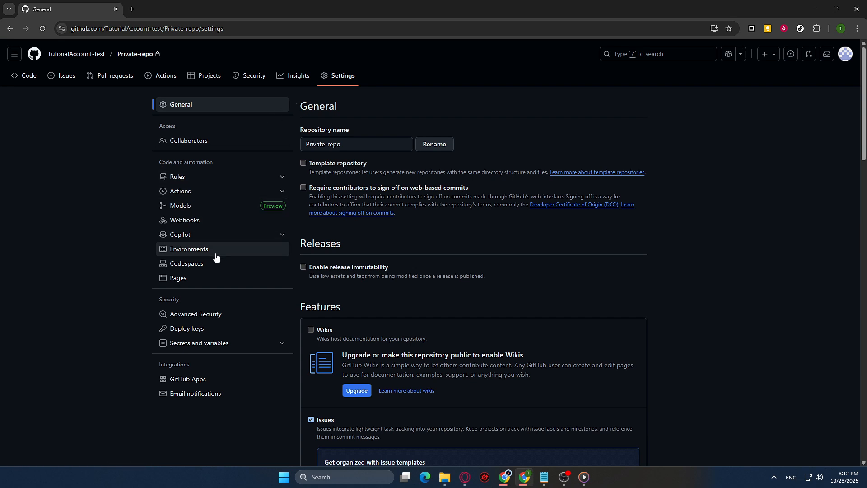
{"action": "mouse_move", "coordinate": [196, 277]}
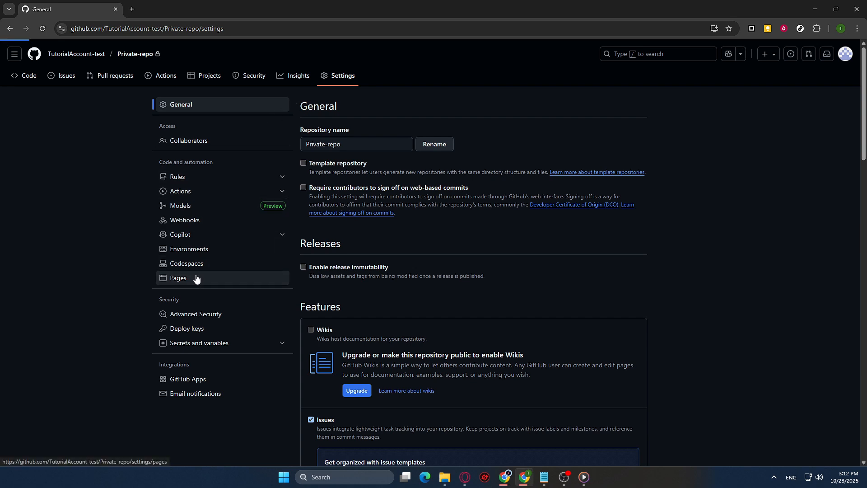
- Open the Pages settings under Code and automation for Private-repo
{"action": "left_click", "coordinate": [178, 279]}
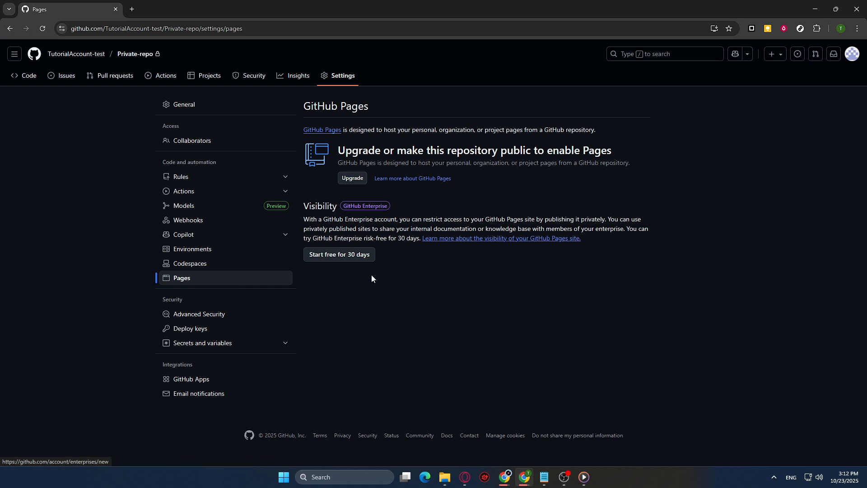
{"action": "mouse_move", "coordinate": [369, 297]}
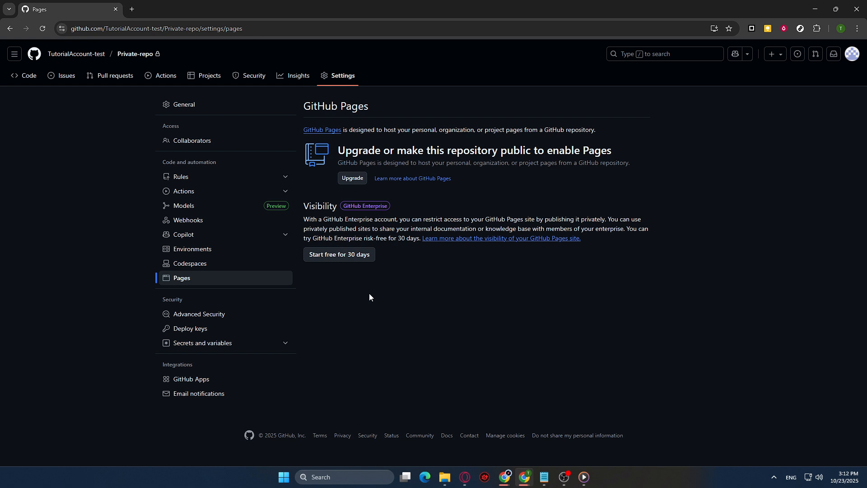
{"action": "mouse_move", "coordinate": [816, 111]}
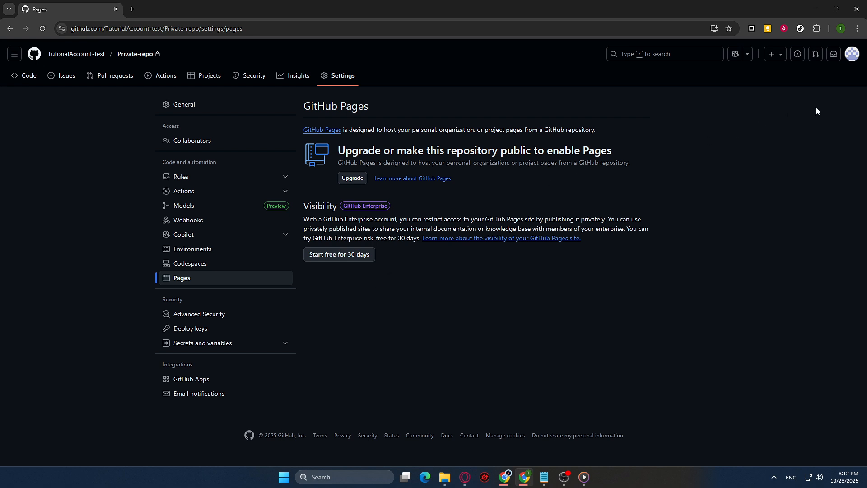